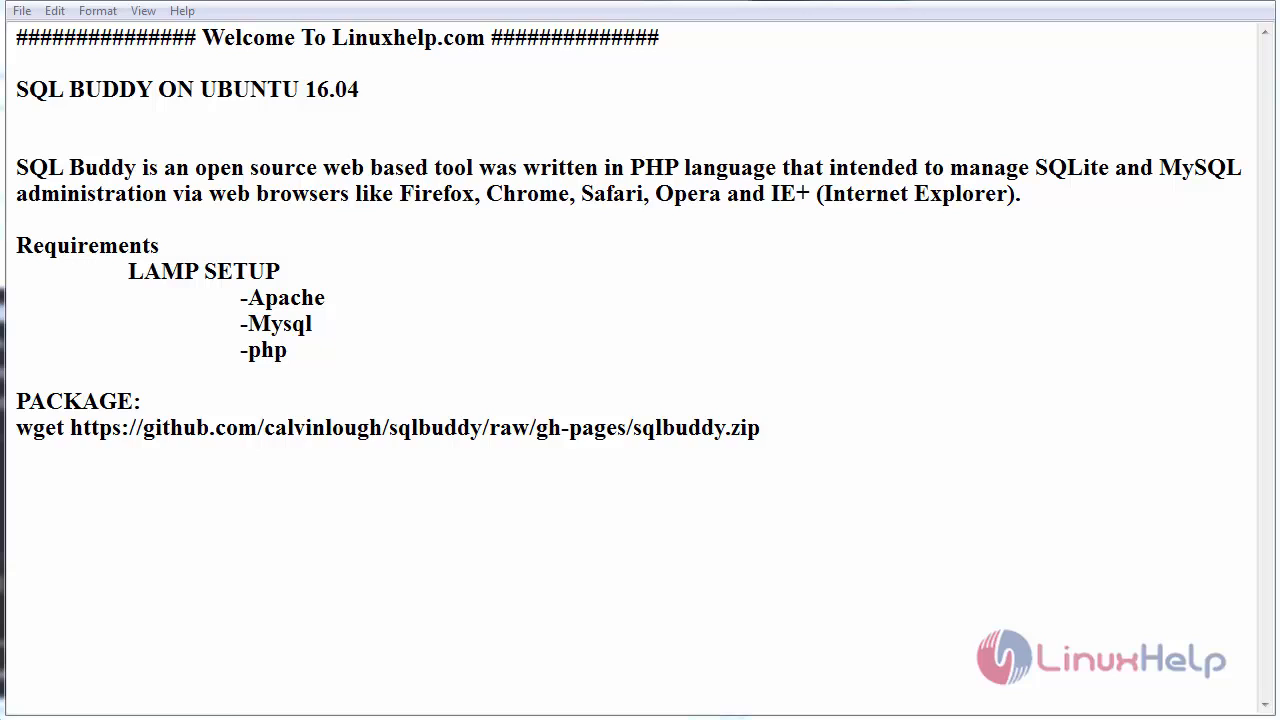
# - Run 'unzip sqlbuddy.zip -d /var/www/html' to extract SQL Buddy into the web folder
pyautogui.doubleClick(660, 167)
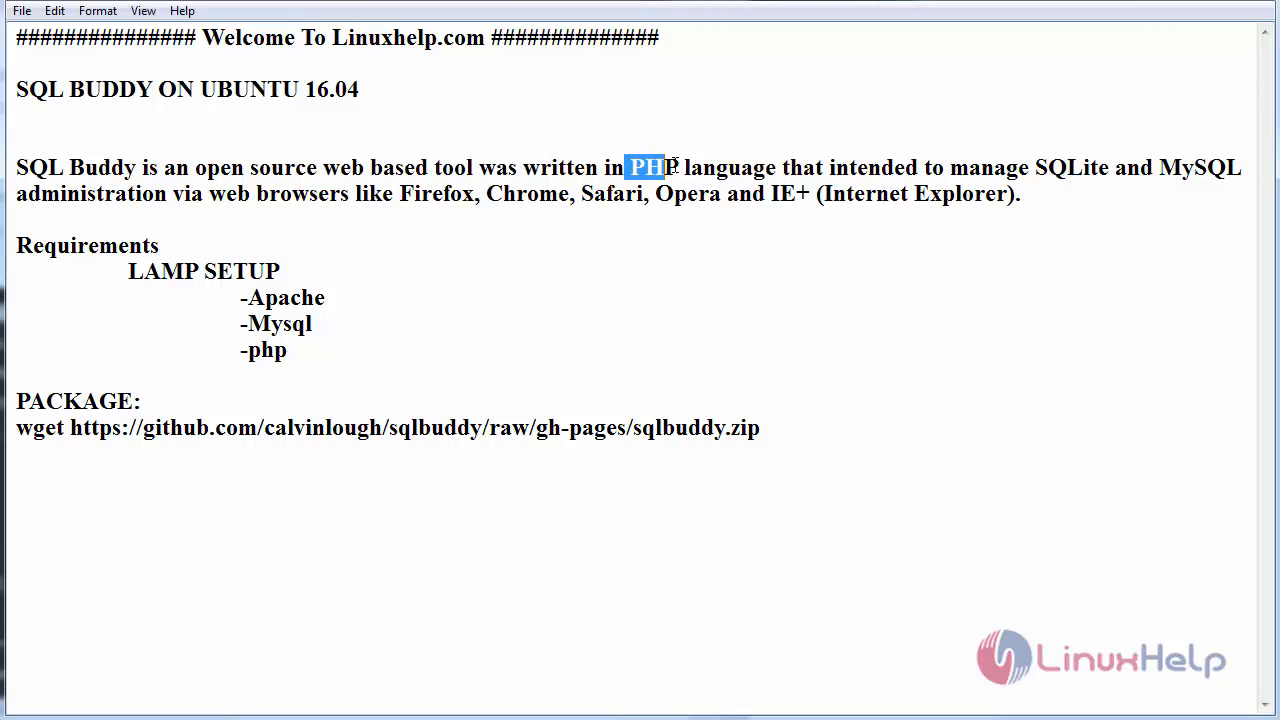
pyautogui.moveTo(625, 167); pyautogui.dragTo(765, 167)
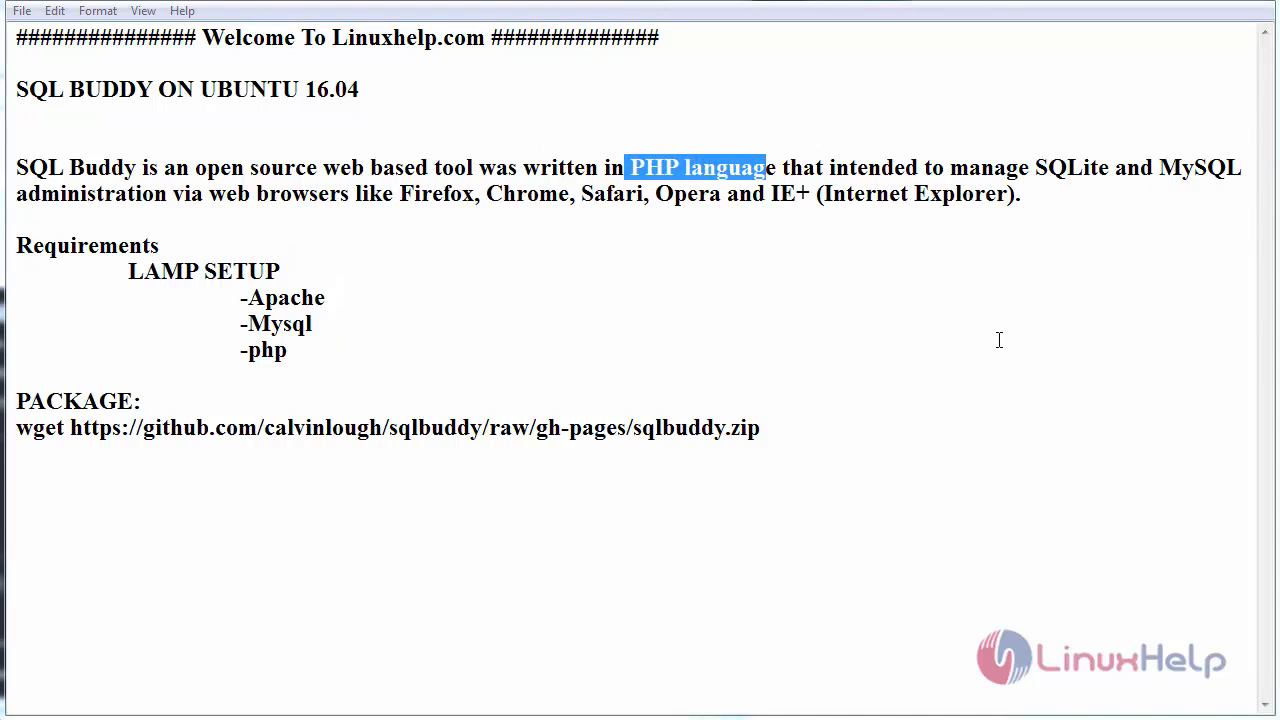
pyautogui.moveTo(1192, 180)
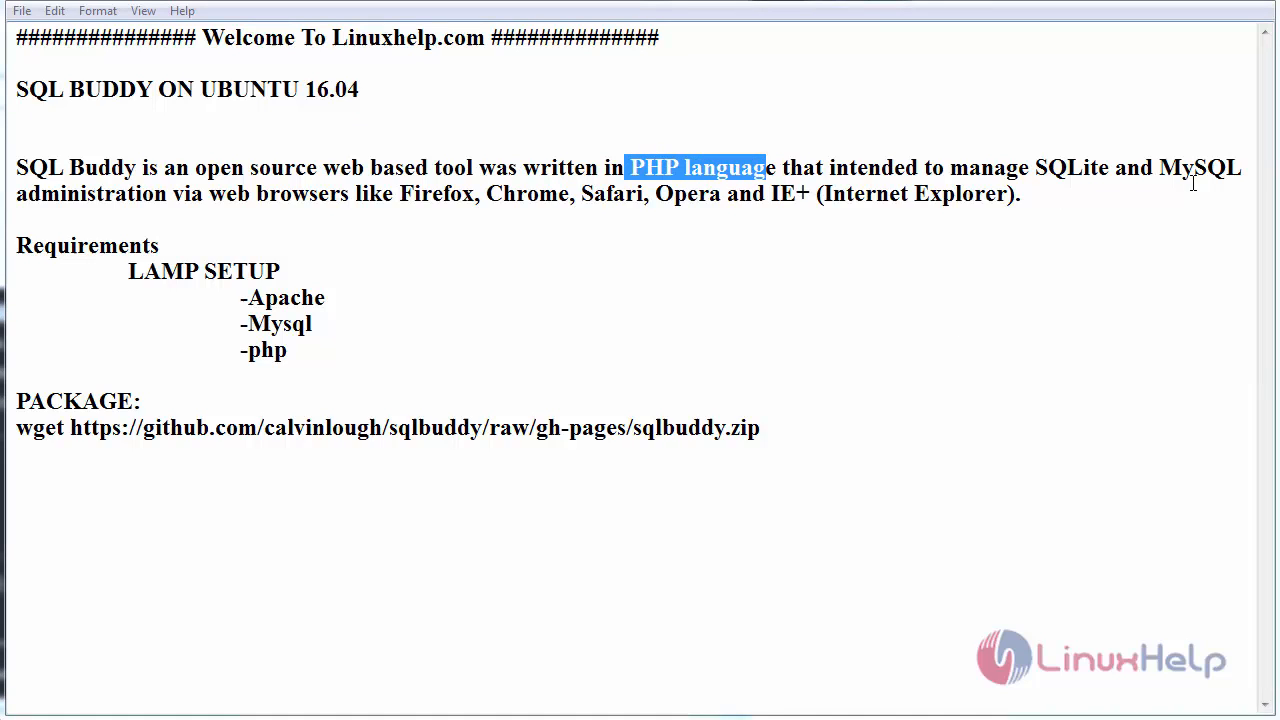
pyautogui.moveTo(197, 227)
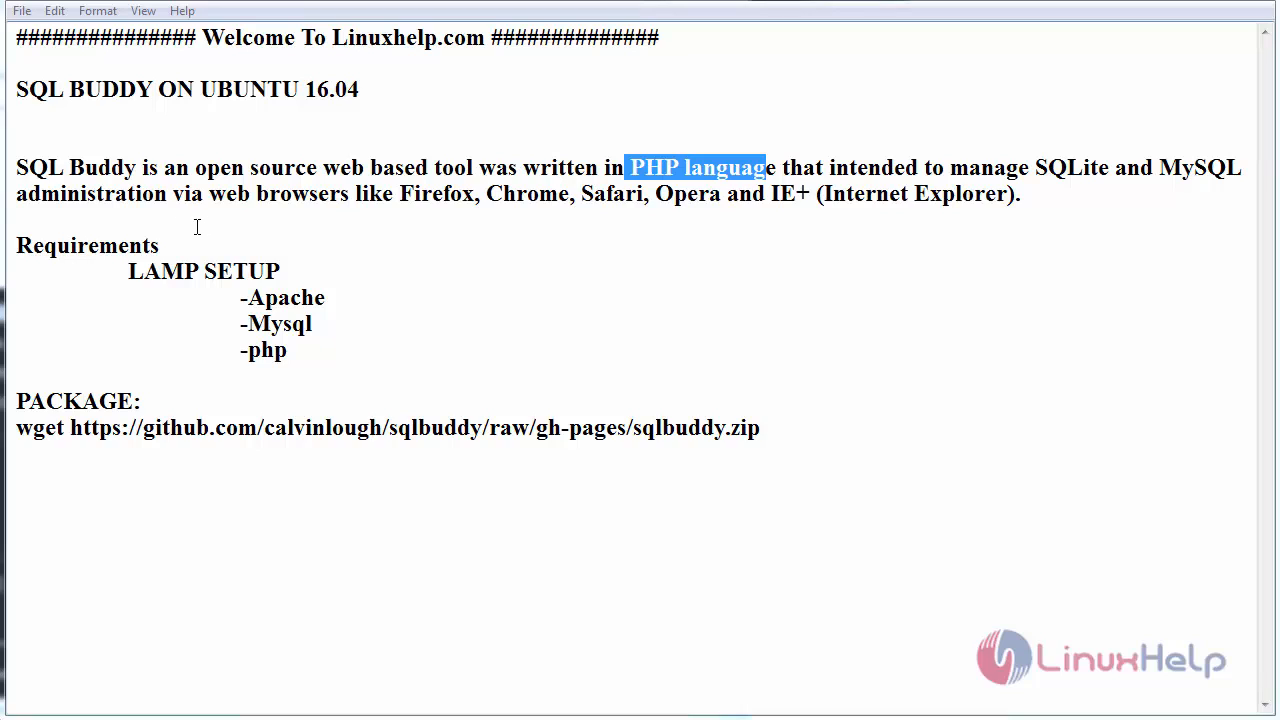
pyautogui.moveTo(482, 203)
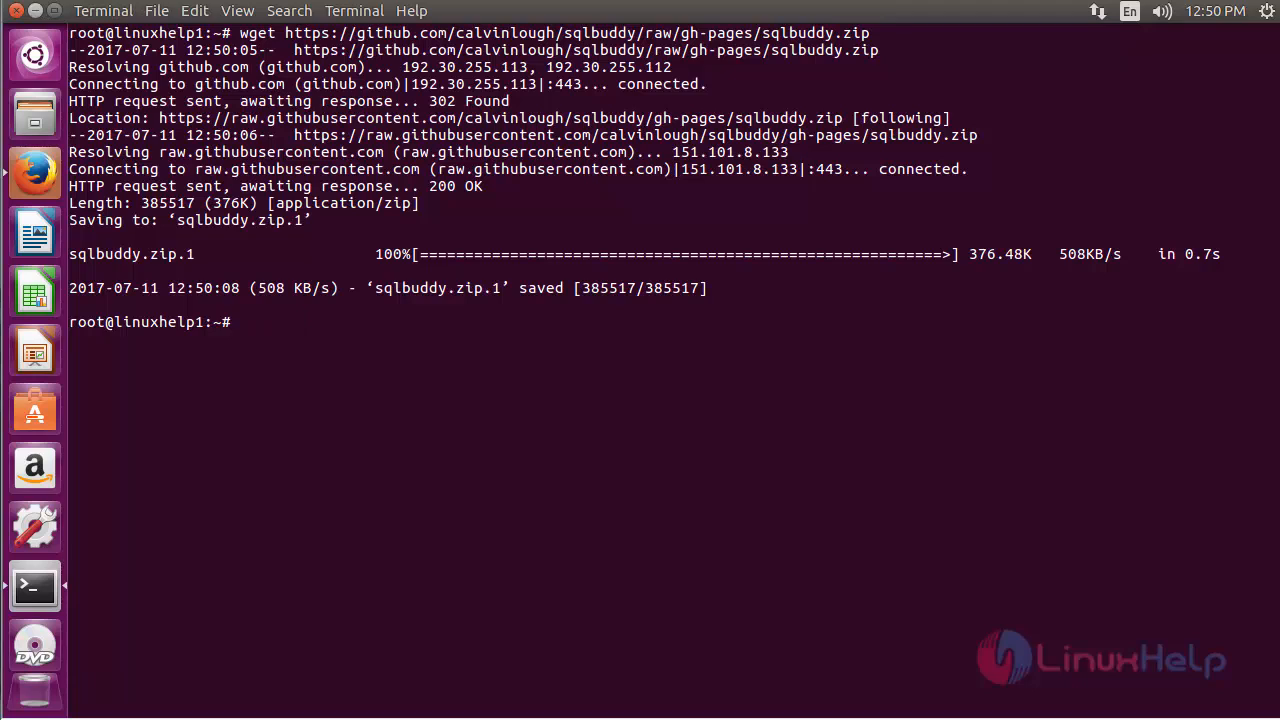
pyautogui.write('unzi')
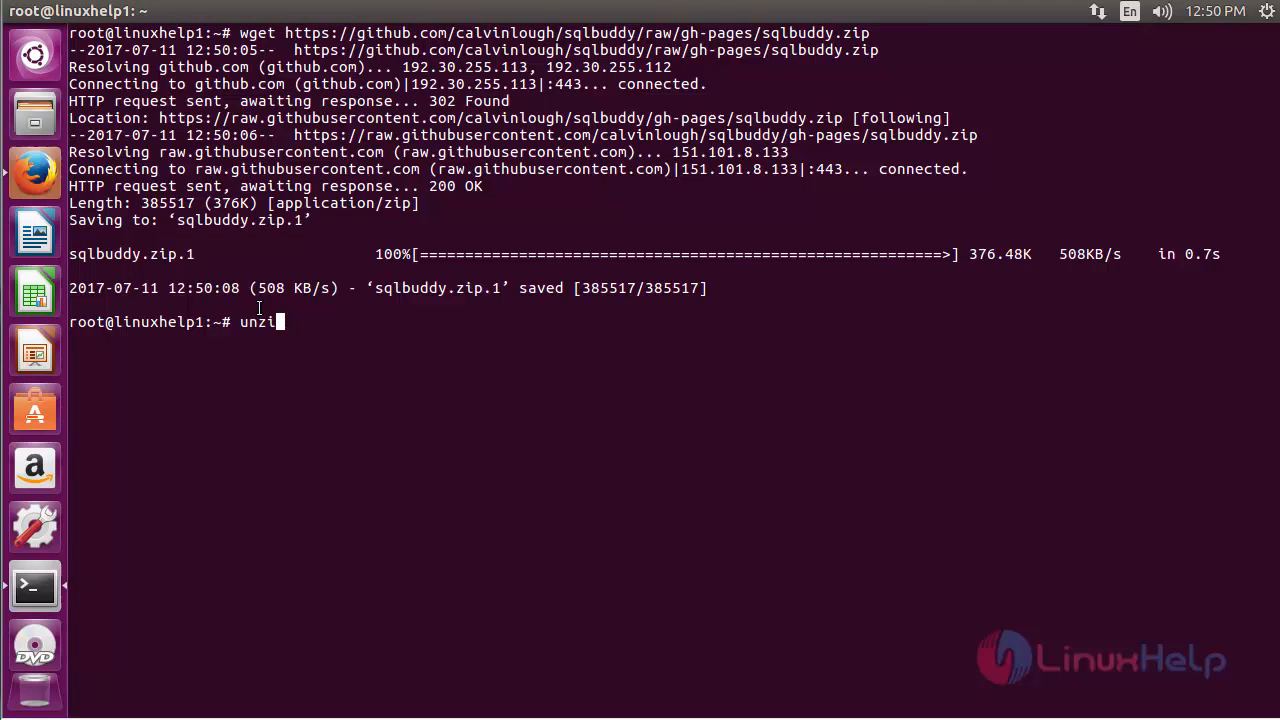
pyautogui.write('p')
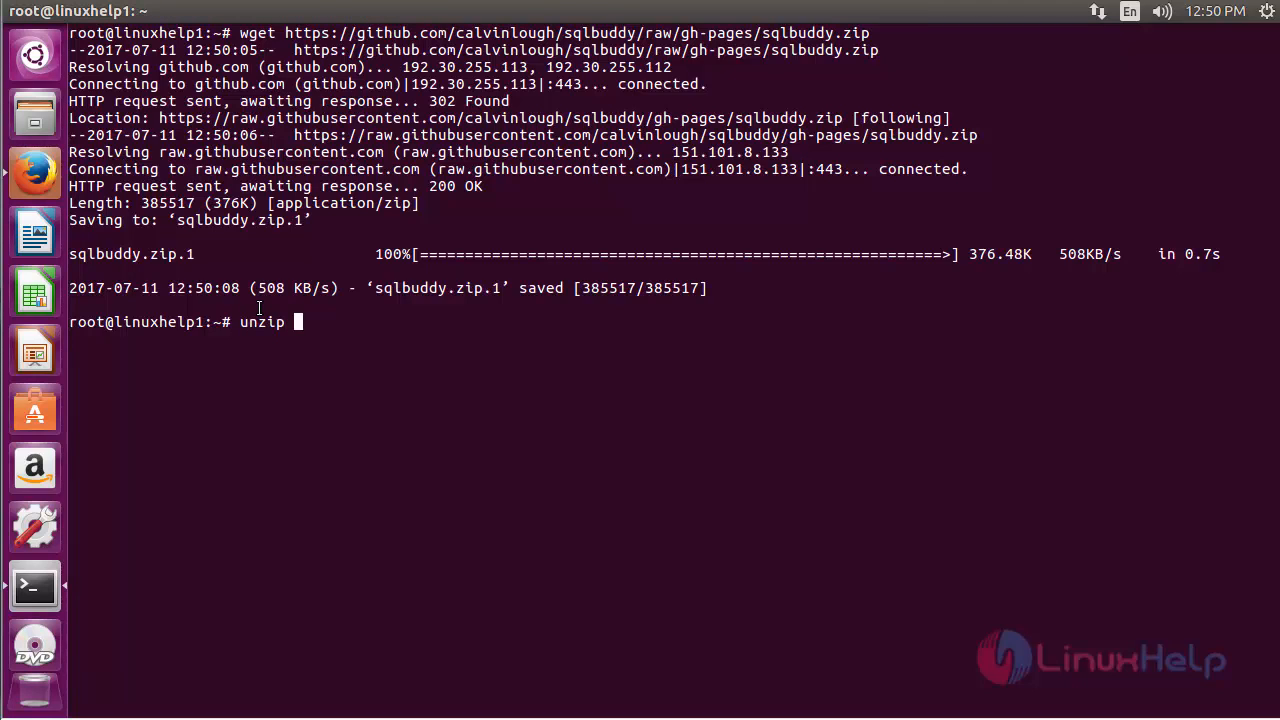
pyautogui.write('s')
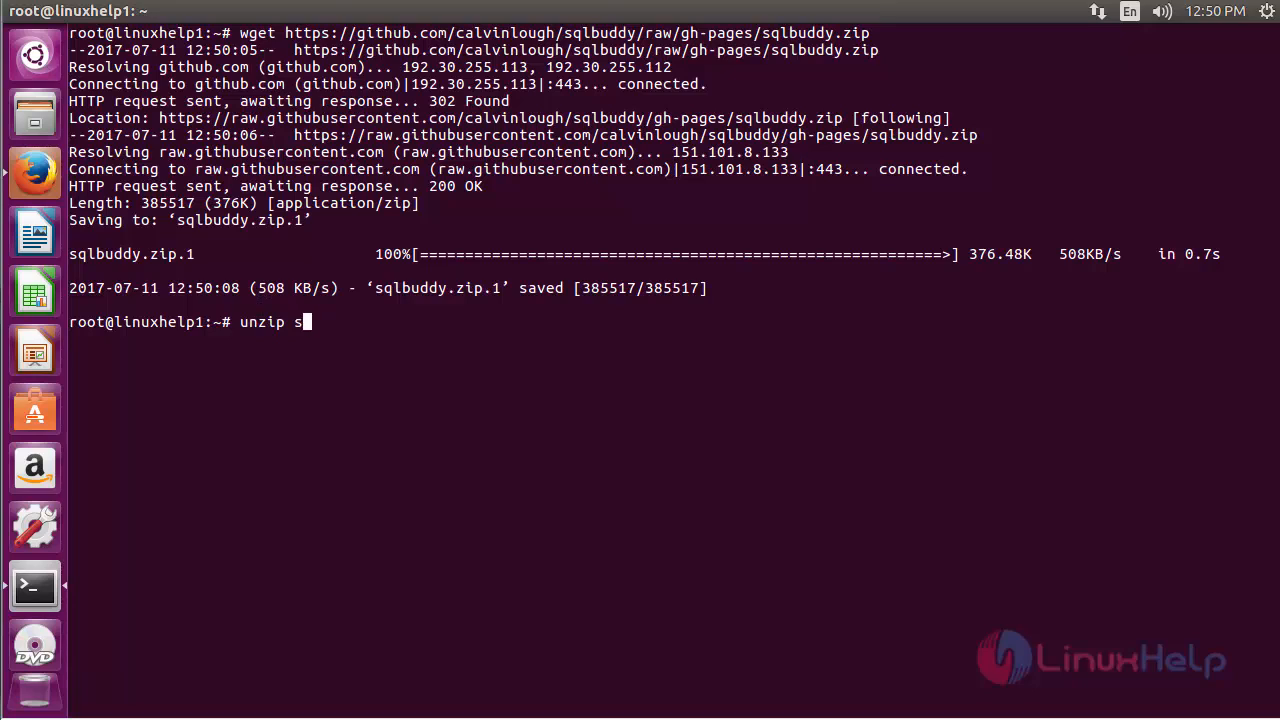
pyautogui.write('qlbuddy.zip -d')
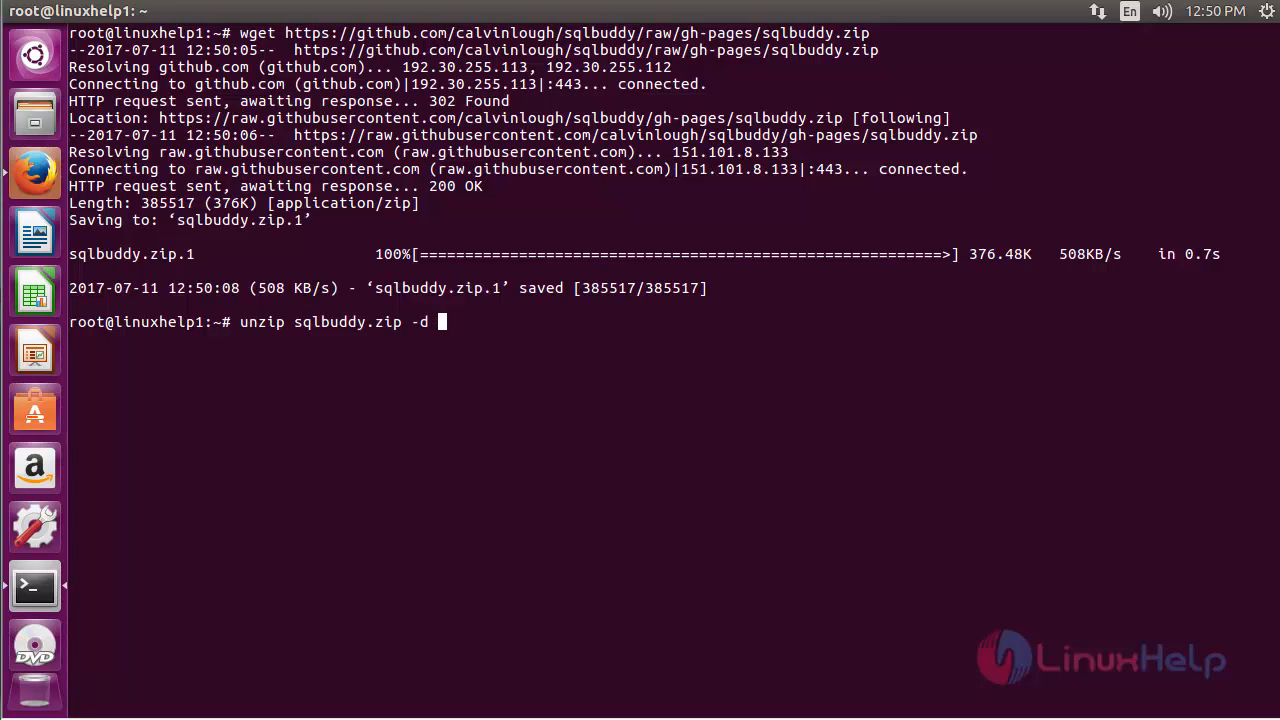
pyautogui.write('/var/')
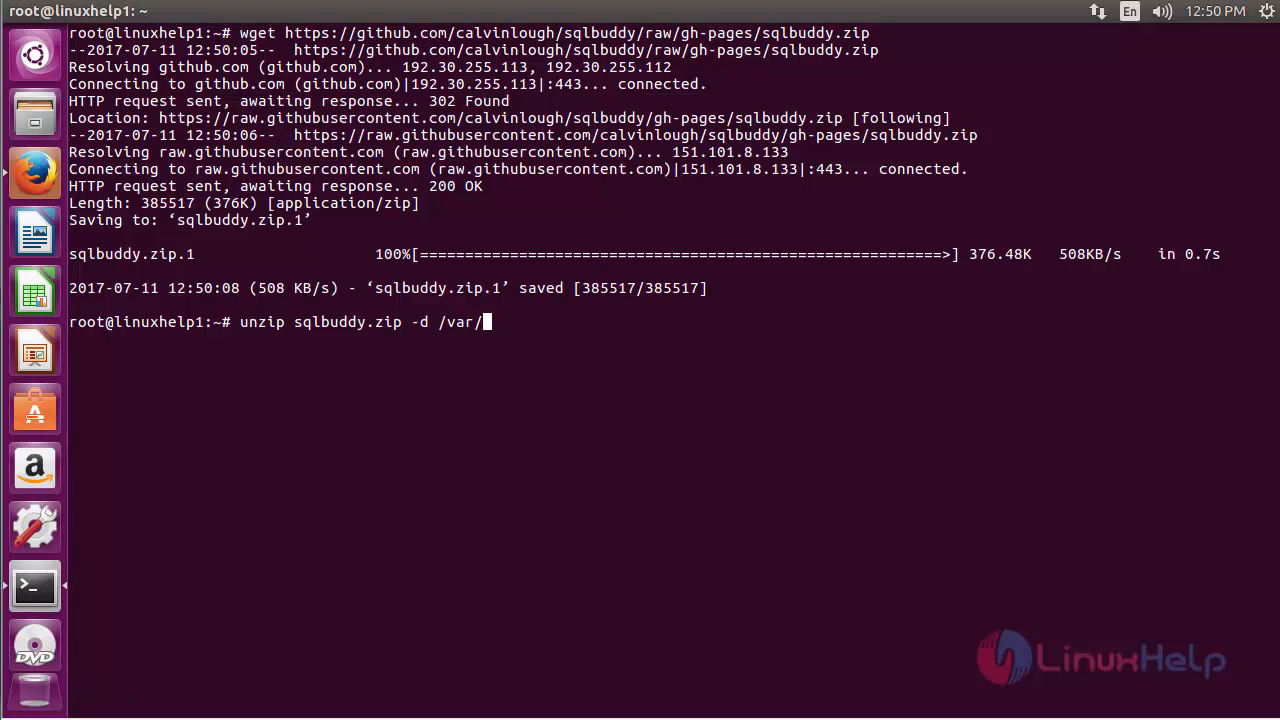
pyautogui.write('www/')
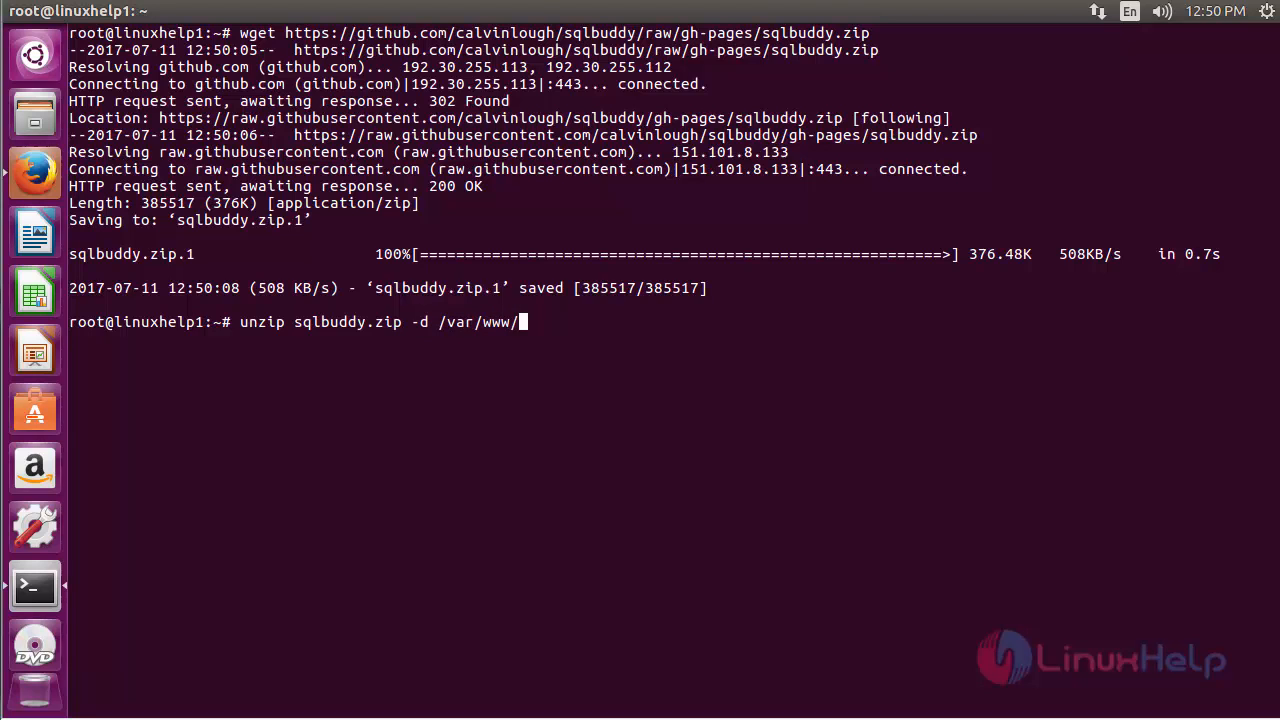
pyautogui.write('html')
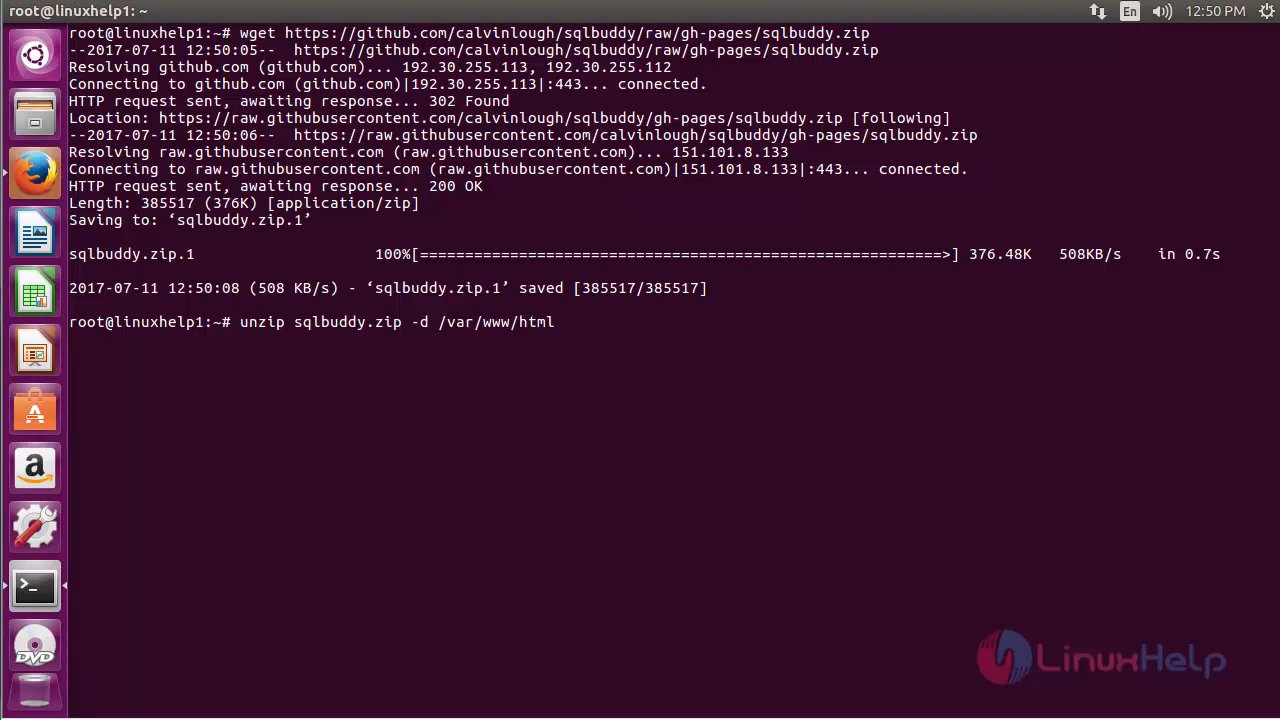
pyautogui.press('Return')
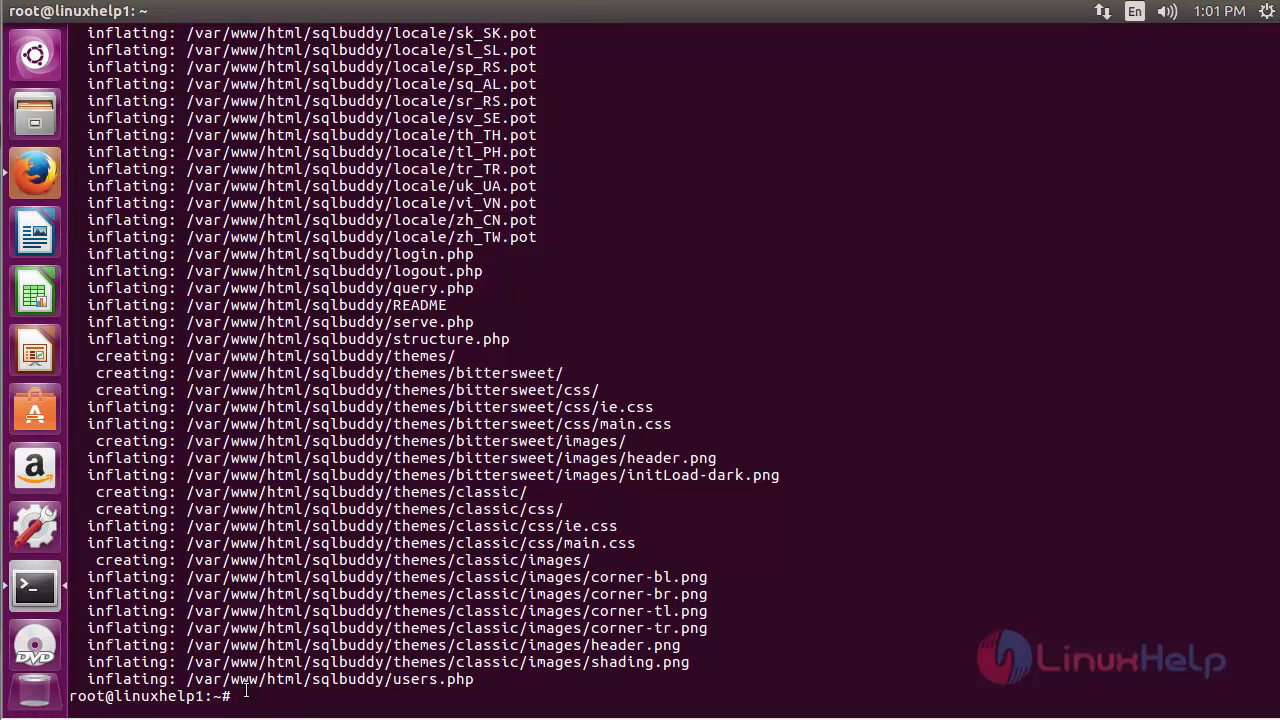
# - Run chown -R www-data:www-data and chmod 775 on /var/www/html/
pyautogui.write('chown')
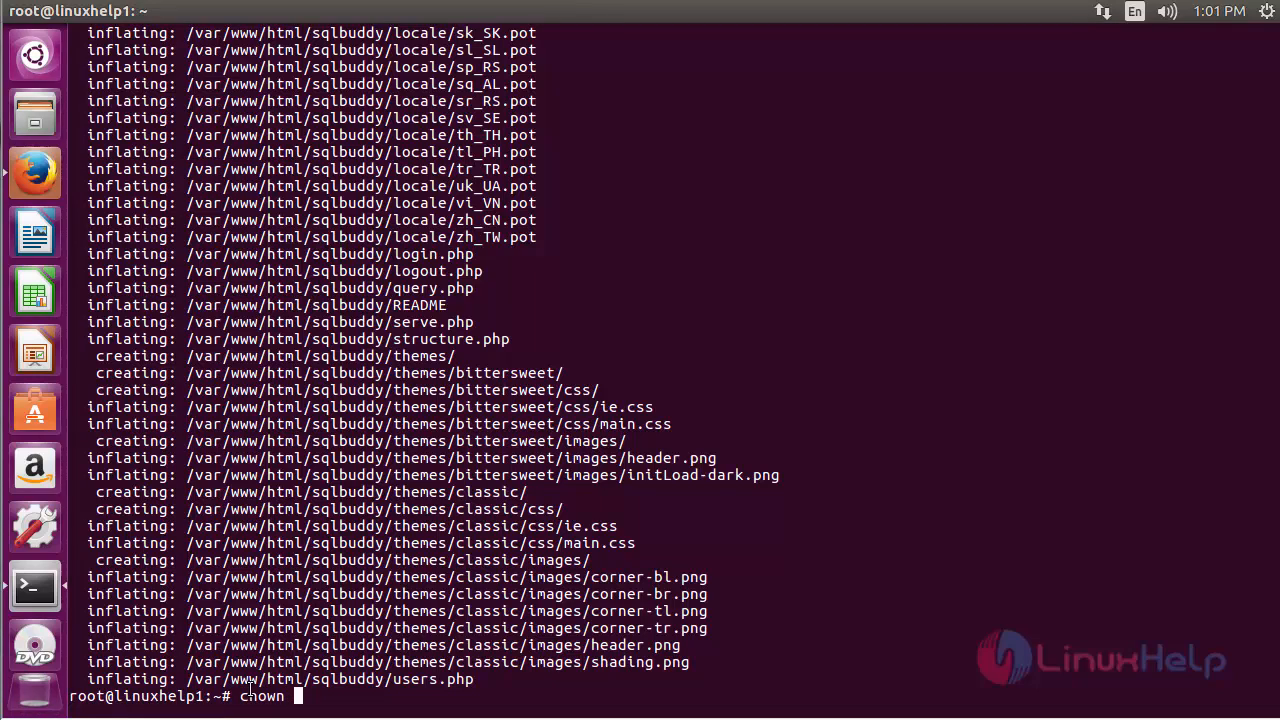
pyautogui.write('-R')
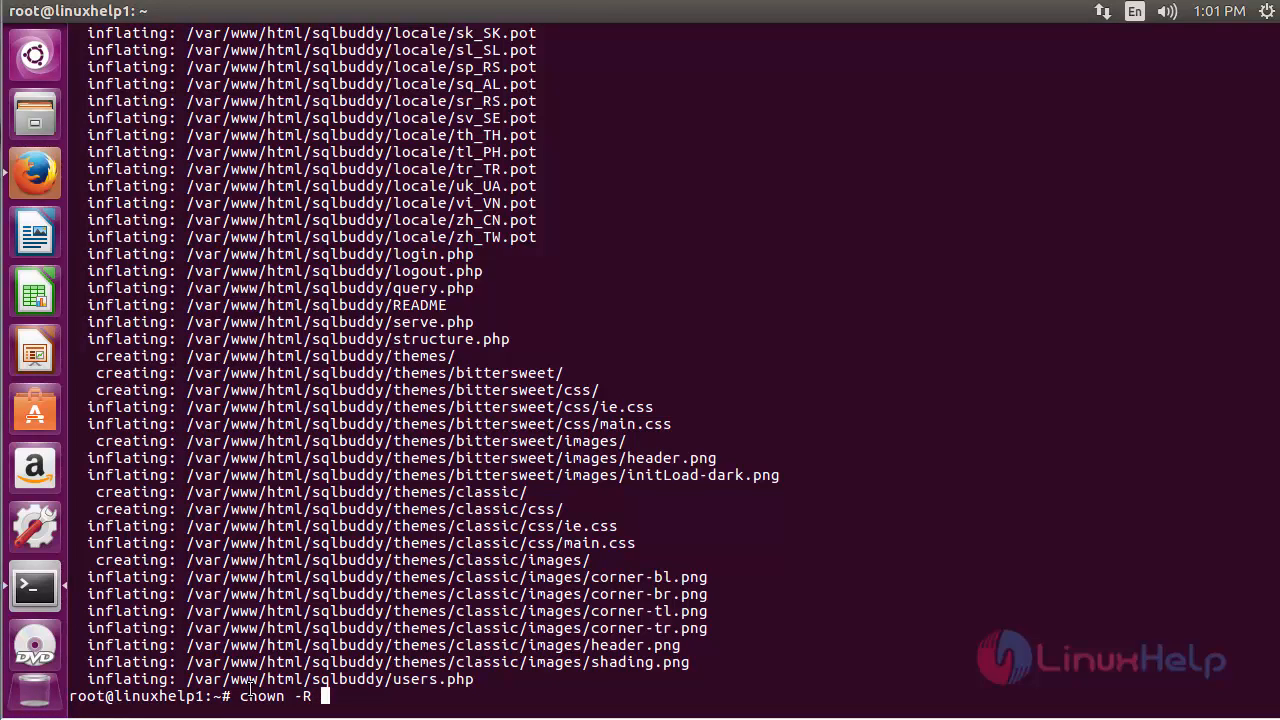
pyautogui.write('www-data:www-data /var/www/html/')
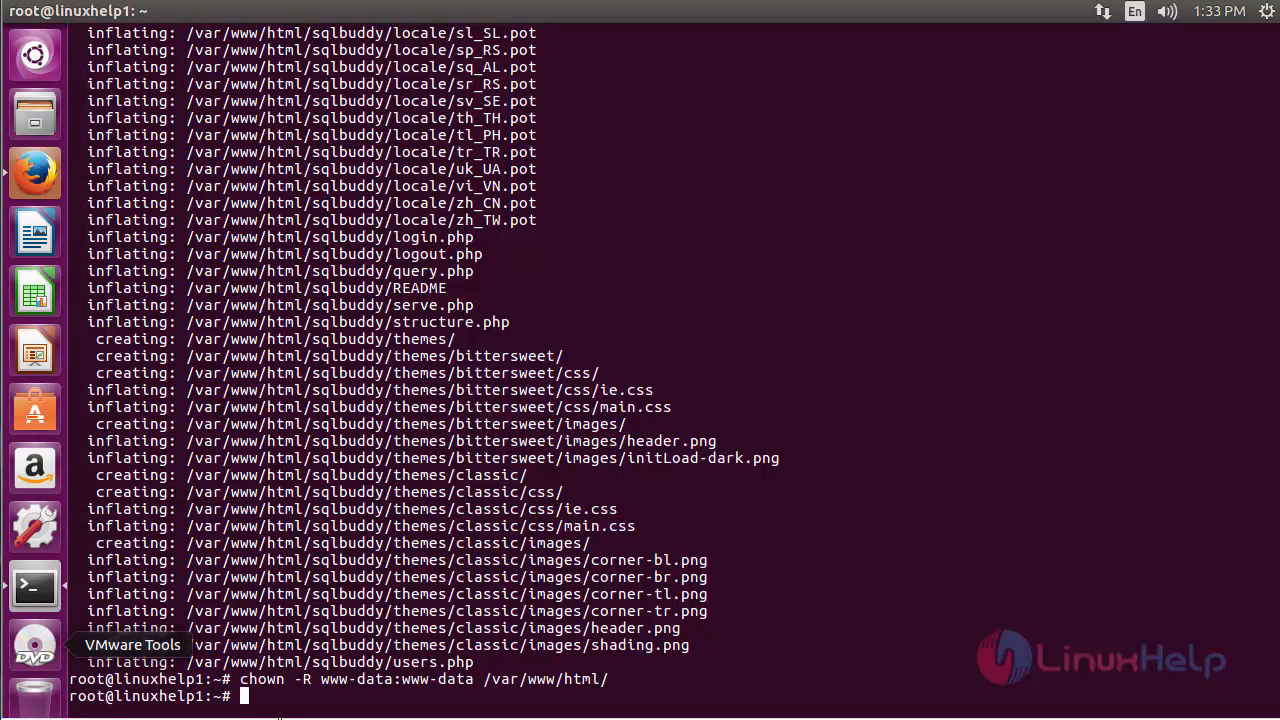
pyautogui.write('chmod 775 /v')
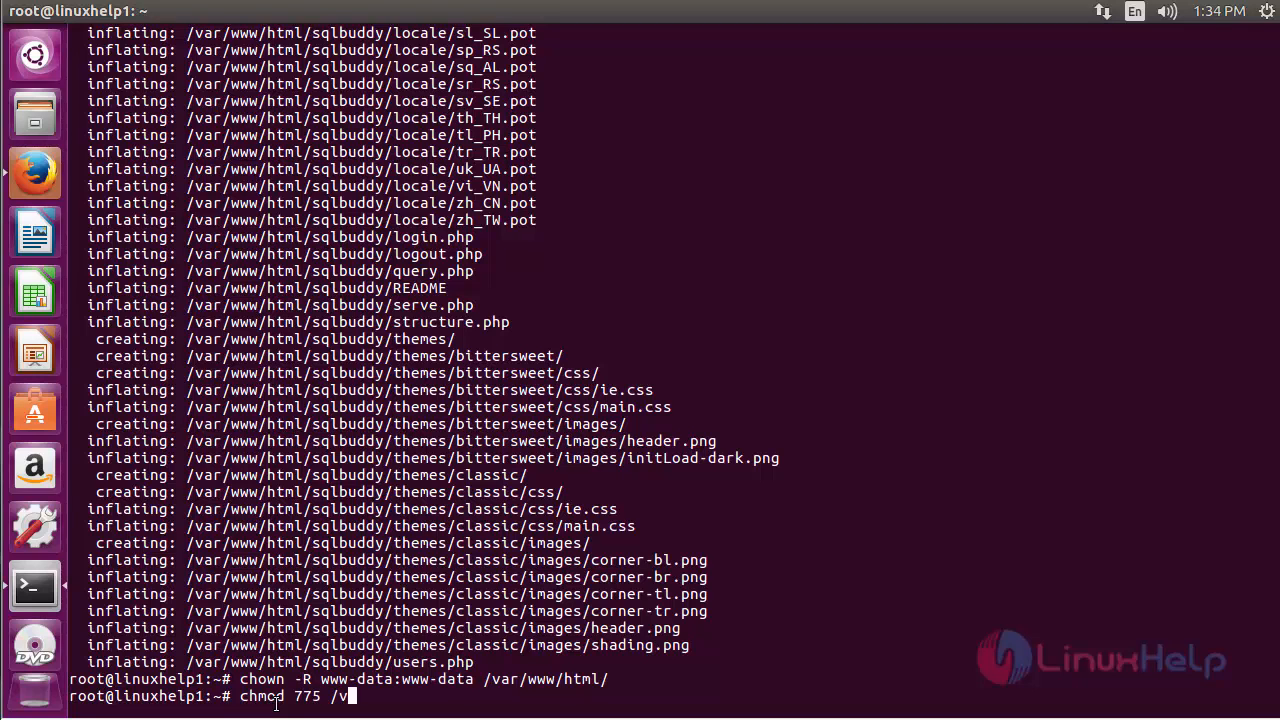
pyautogui.write('ar/www/html/')
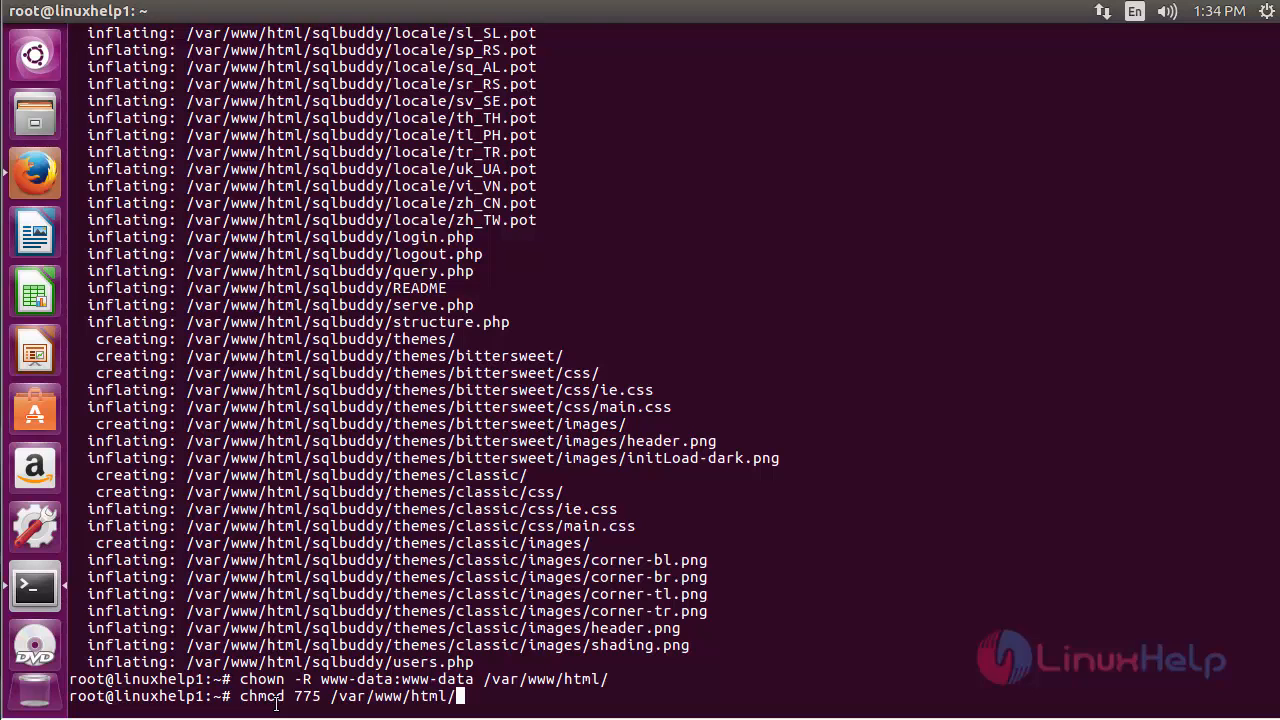
pyautogui.press('Enter')
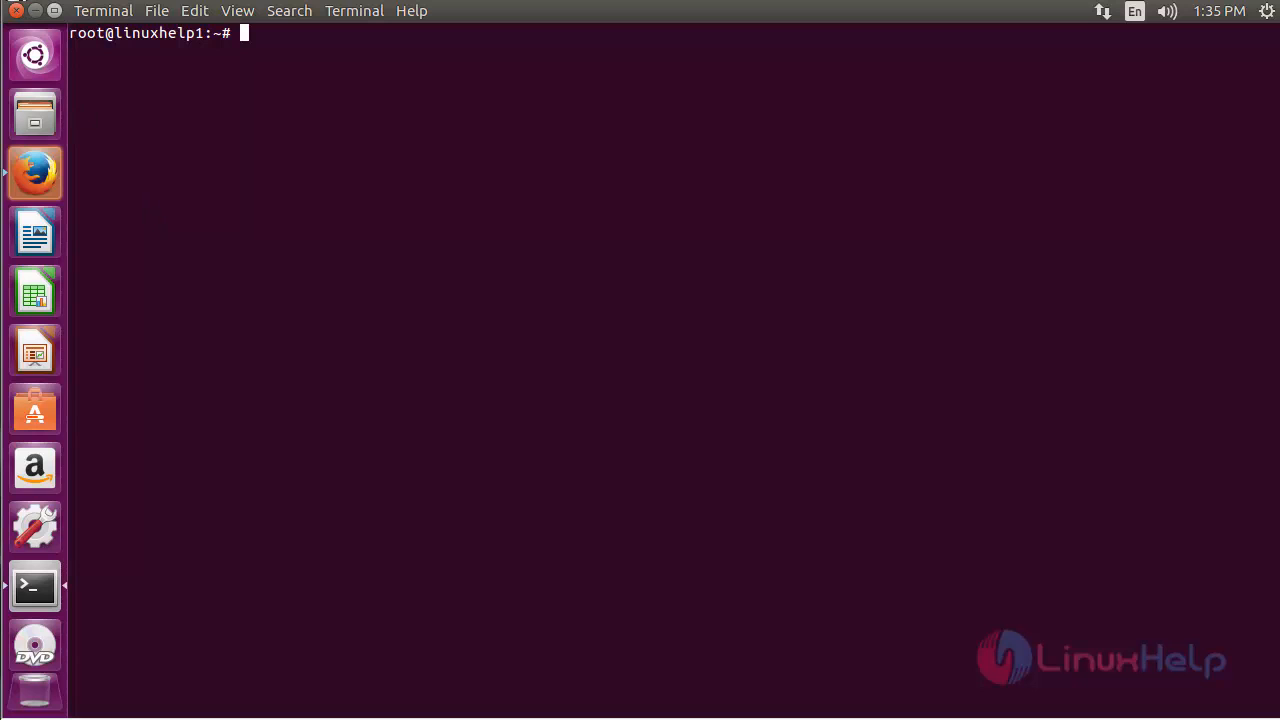
# - Launch Firefox and go to 192.168.7.223/sqlbuddy
pyautogui.click(34, 172)
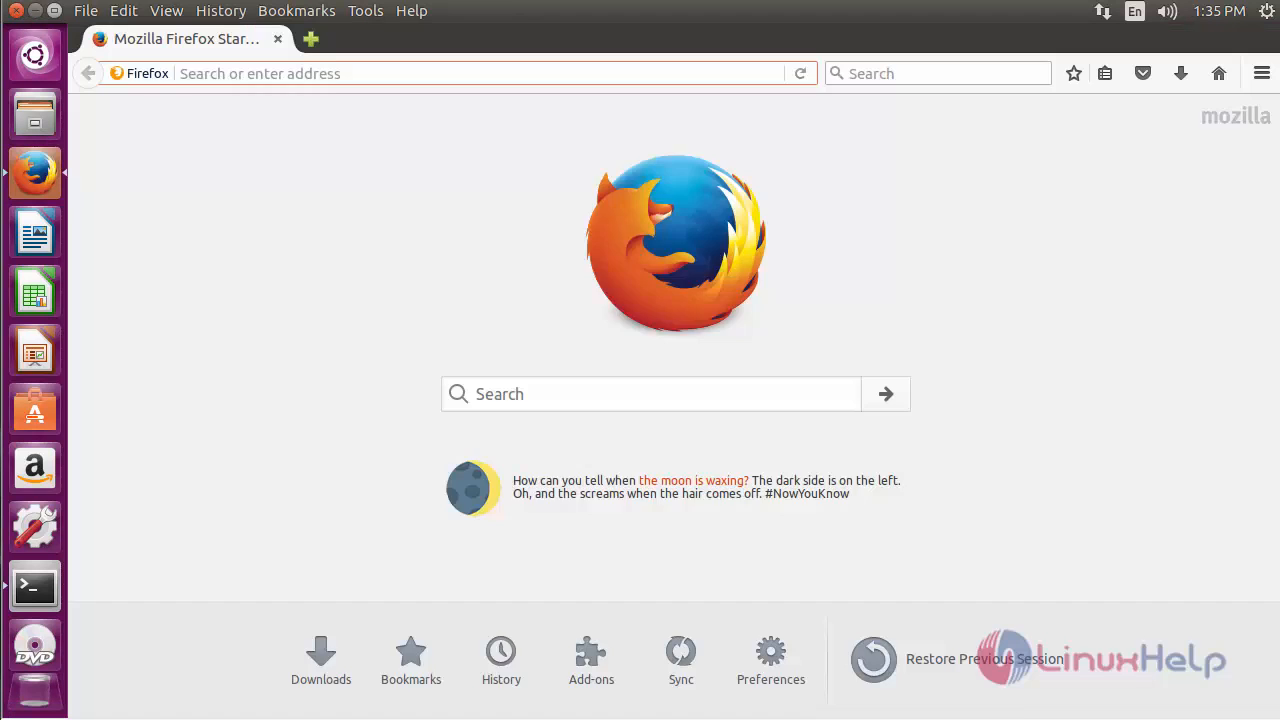
pyautogui.click(311, 39)
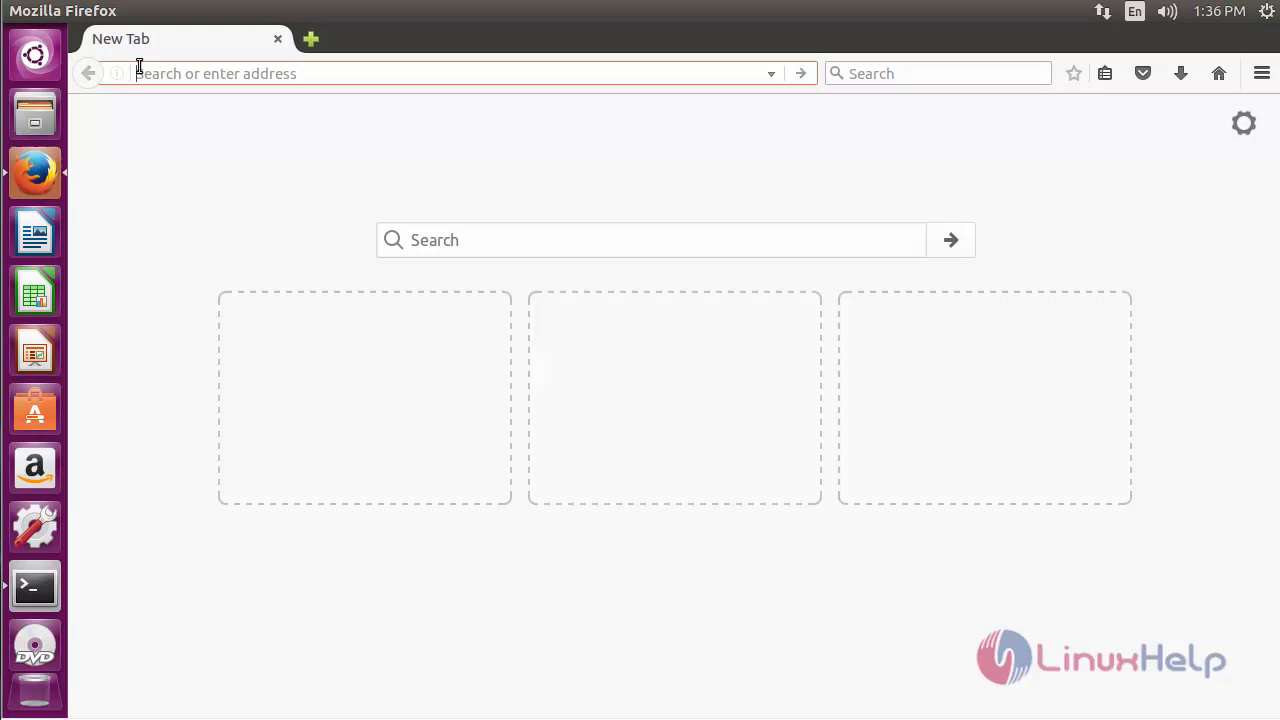
pyautogui.write('192.168')
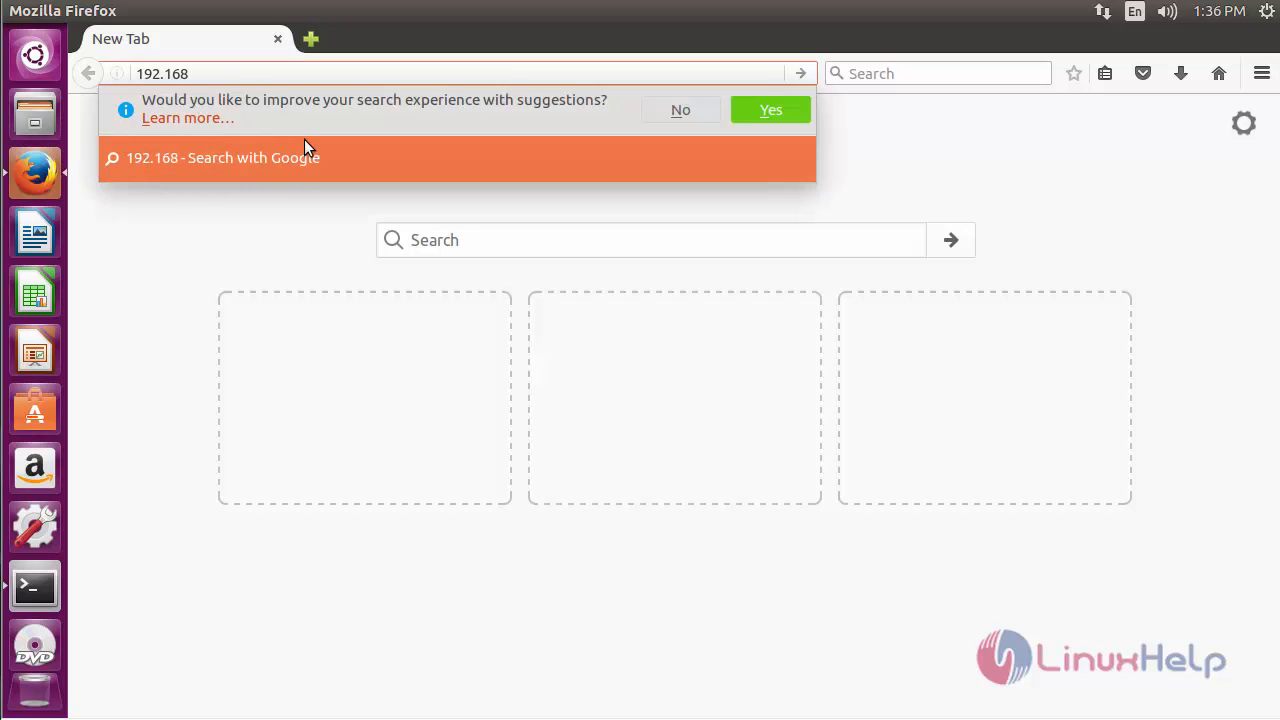
pyautogui.write('.7.223/sqlbuddy/login.php')
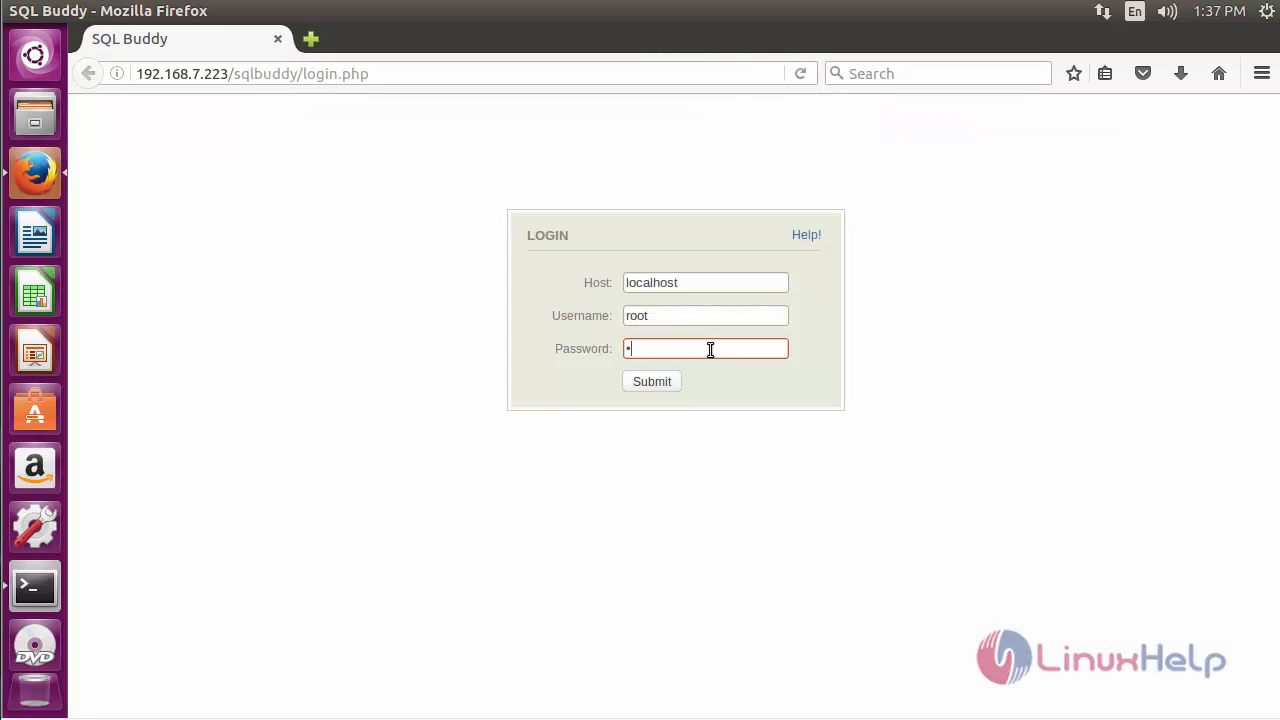
# - Enter the root password, dismiss the remember-login prompt, and submit the SQL Buddy login
pyautogui.click(651, 381)
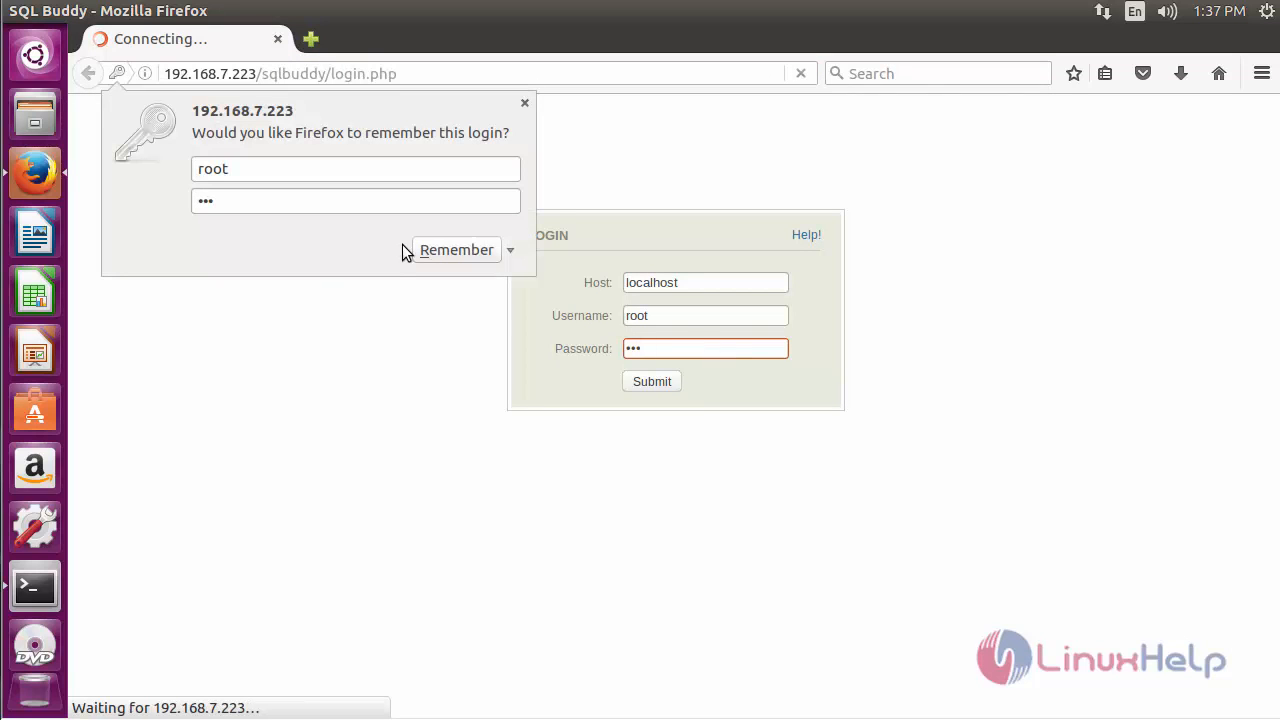
pyautogui.click(651, 382)
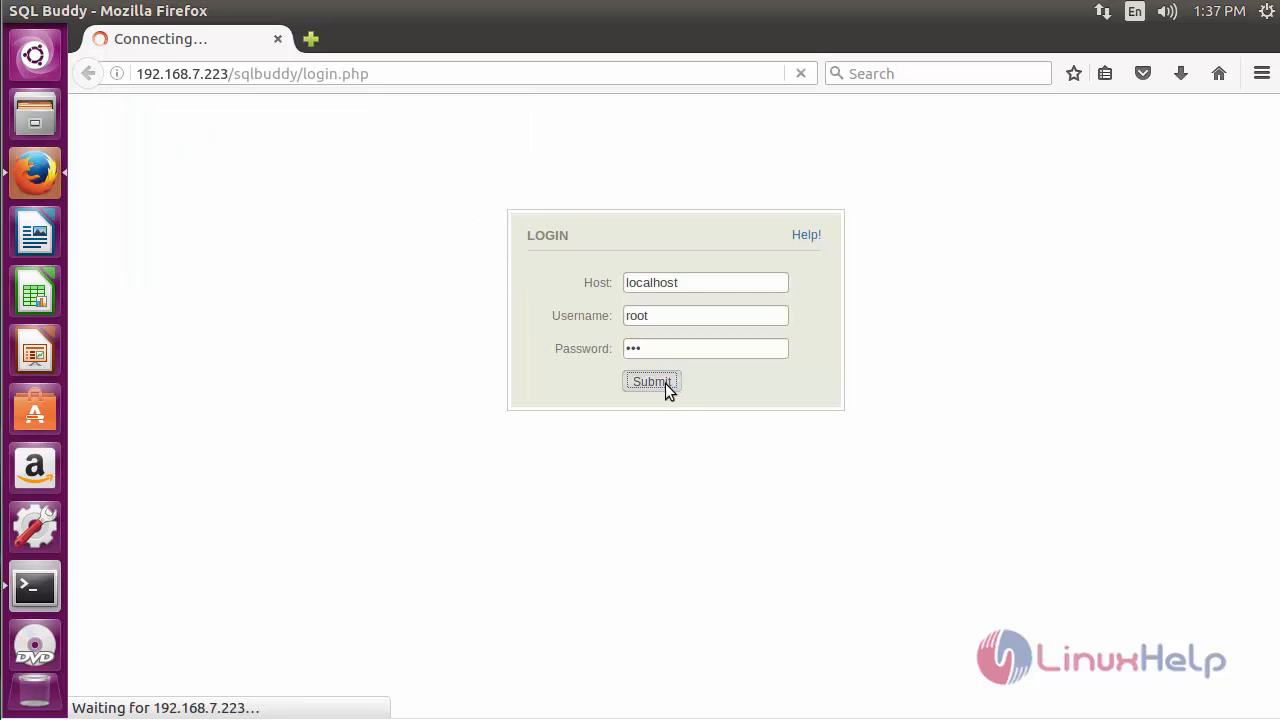
pyautogui.click(651, 381)
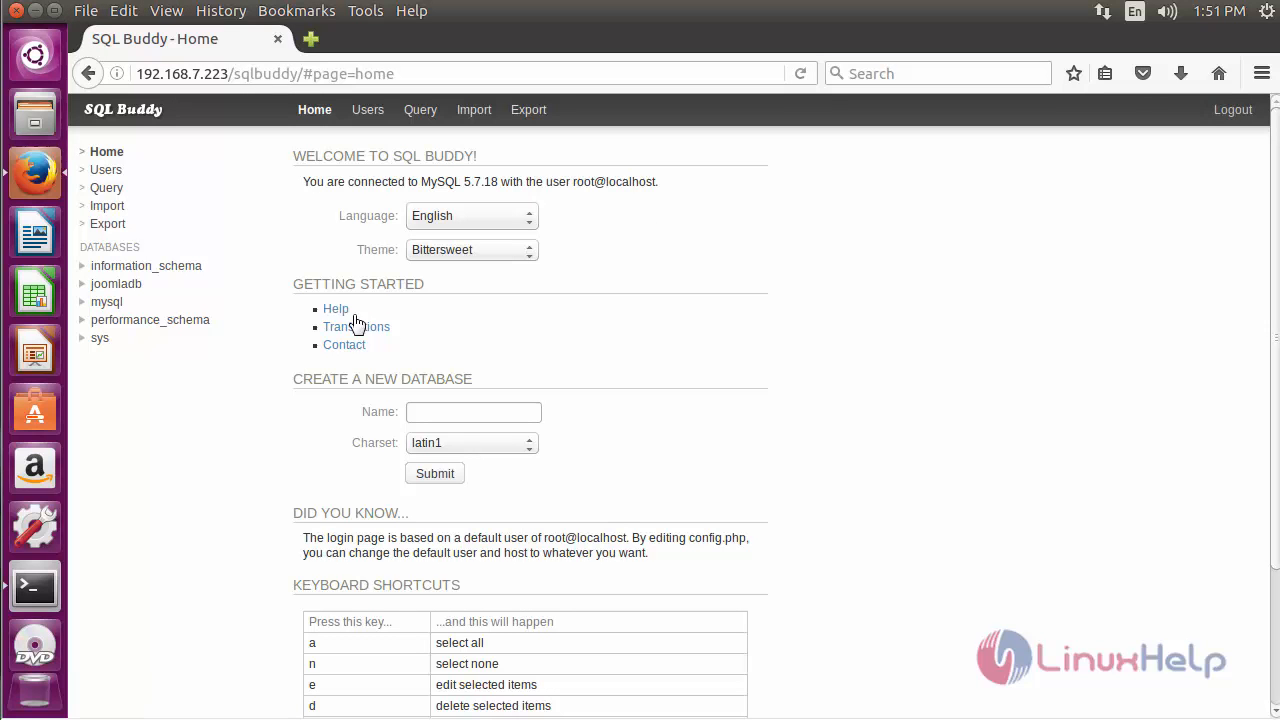
pyautogui.moveTo(463, 344)
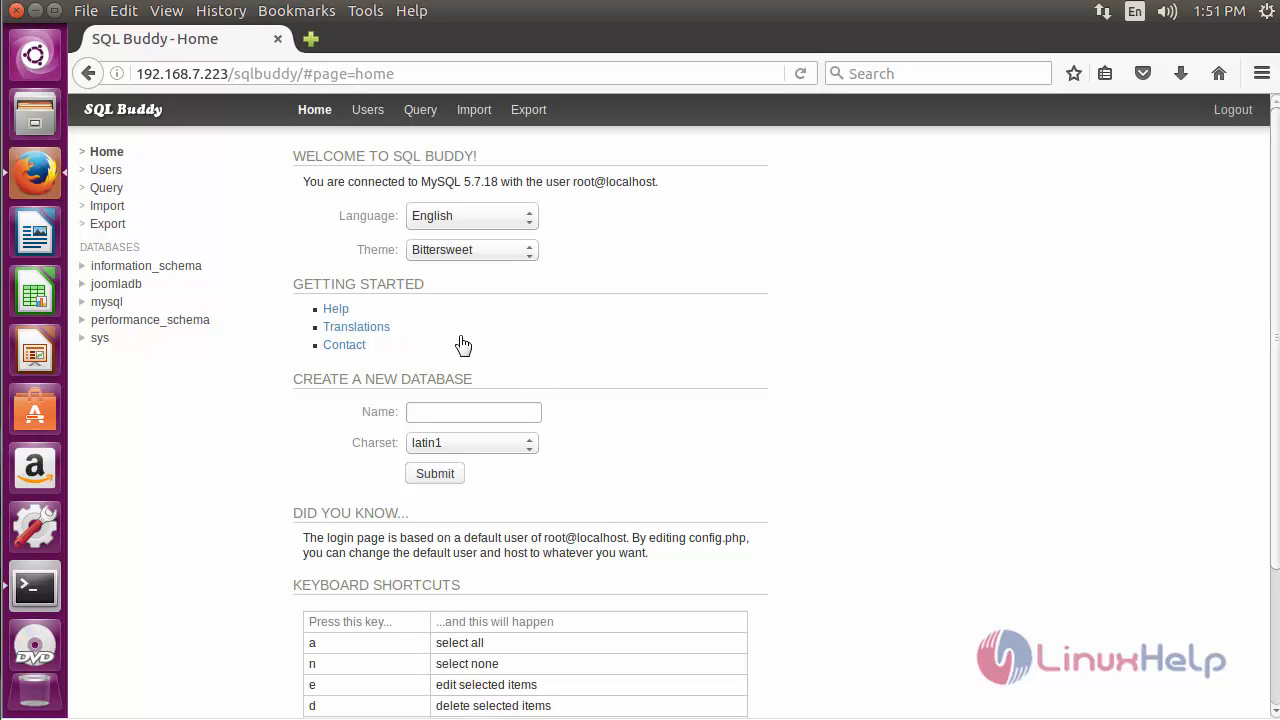
pyautogui.scroll(-3)
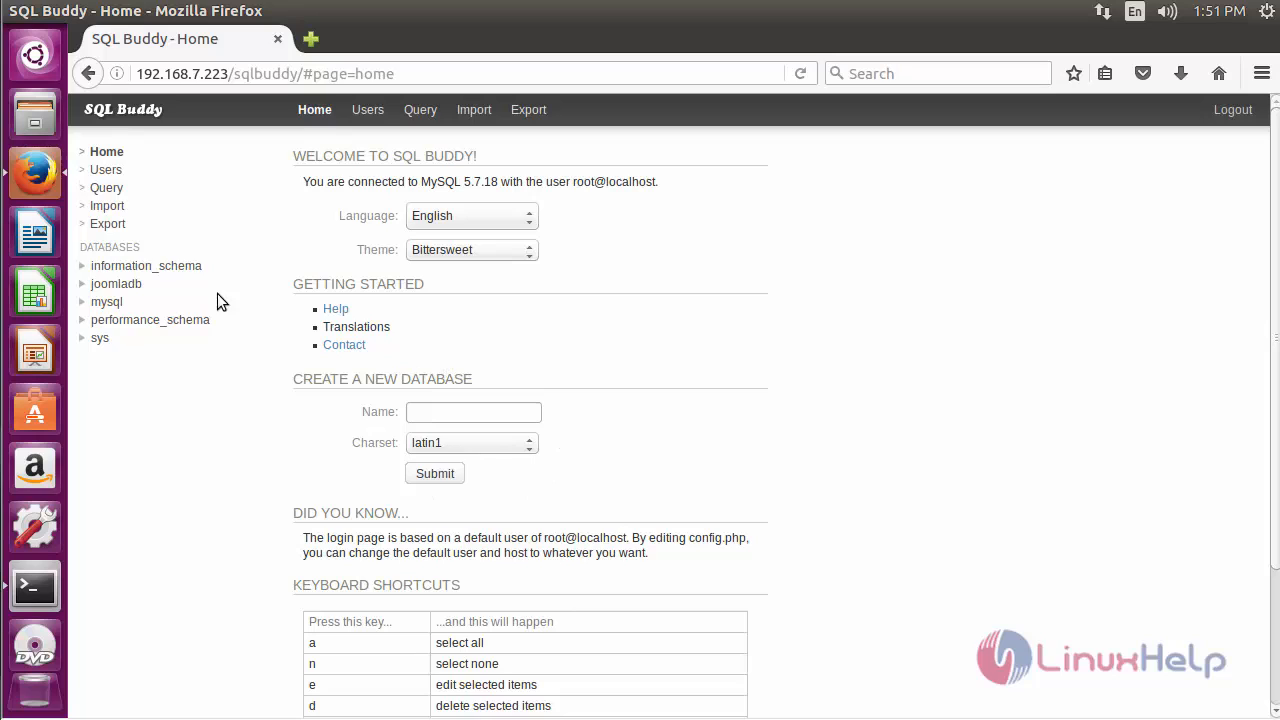
pyautogui.moveTo(213, 353)
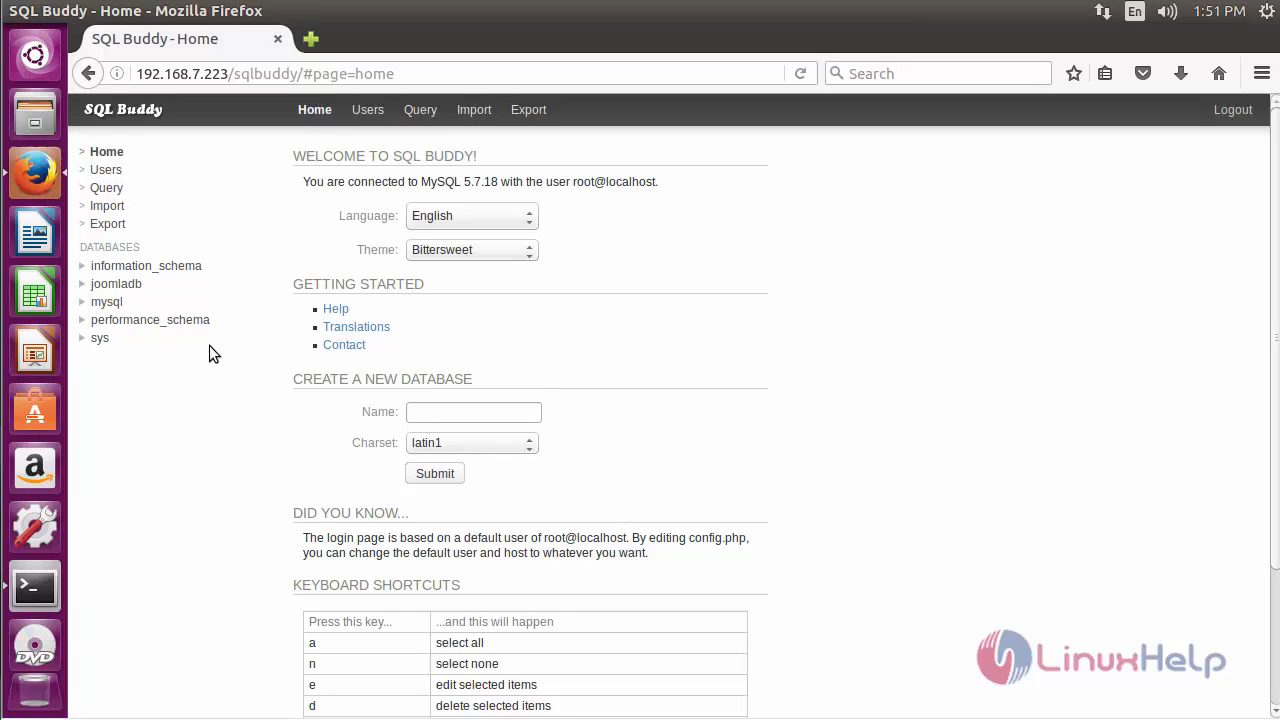
pyautogui.moveTo(393, 379)
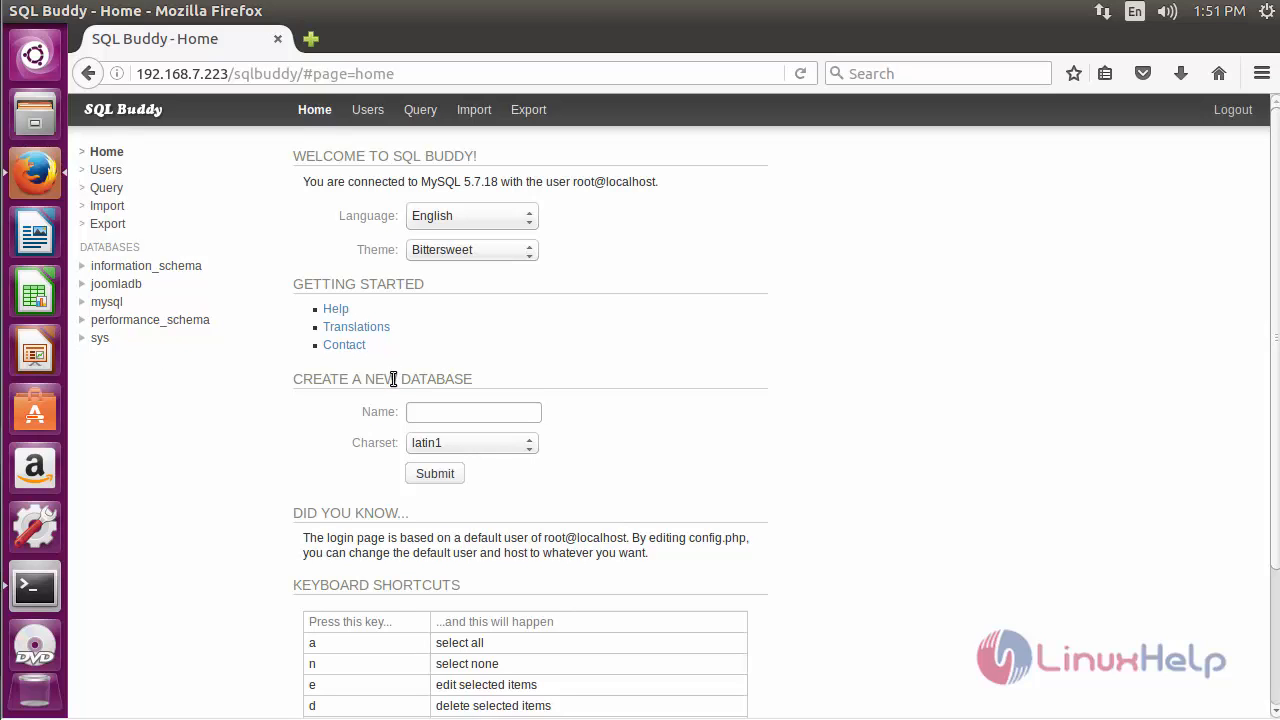
pyautogui.moveTo(374, 386)
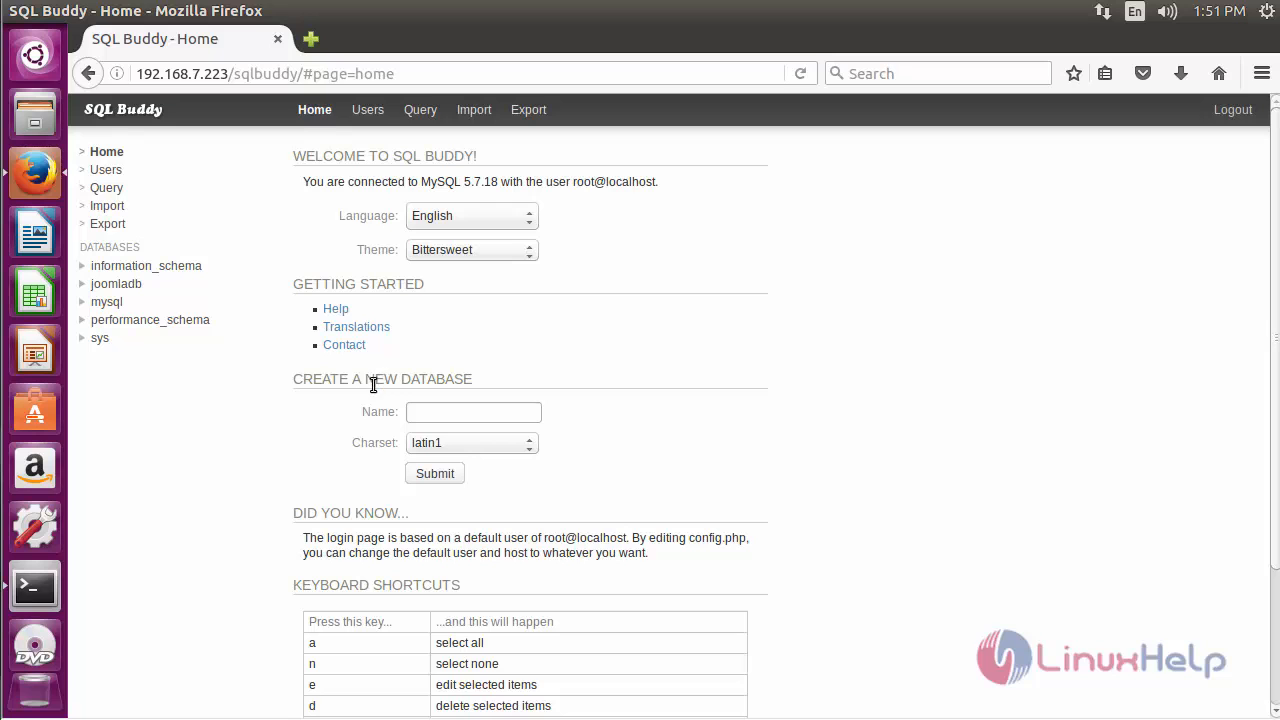